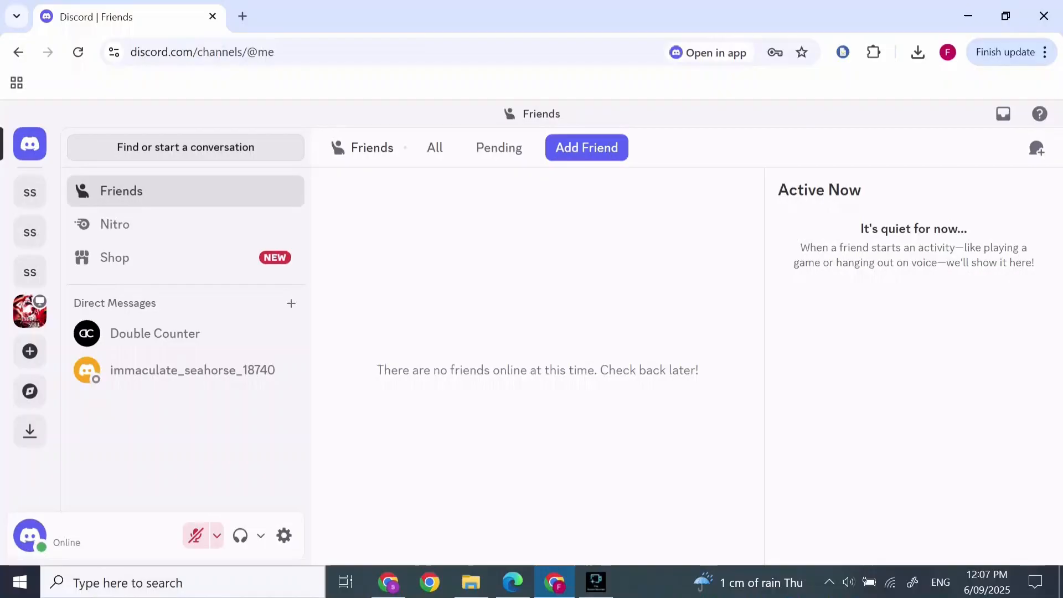
{"action": "mouse_move", "coordinate": [284, 536]}
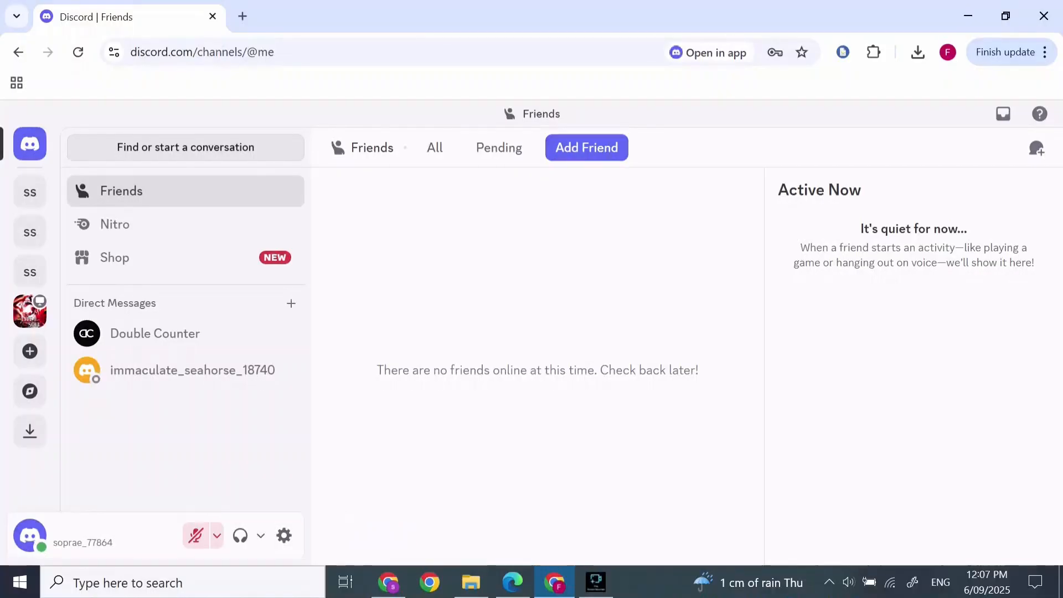
Bring up User Settings on My Account with the App Settings list in view
{"action": "left_click", "coordinate": [284, 535]}
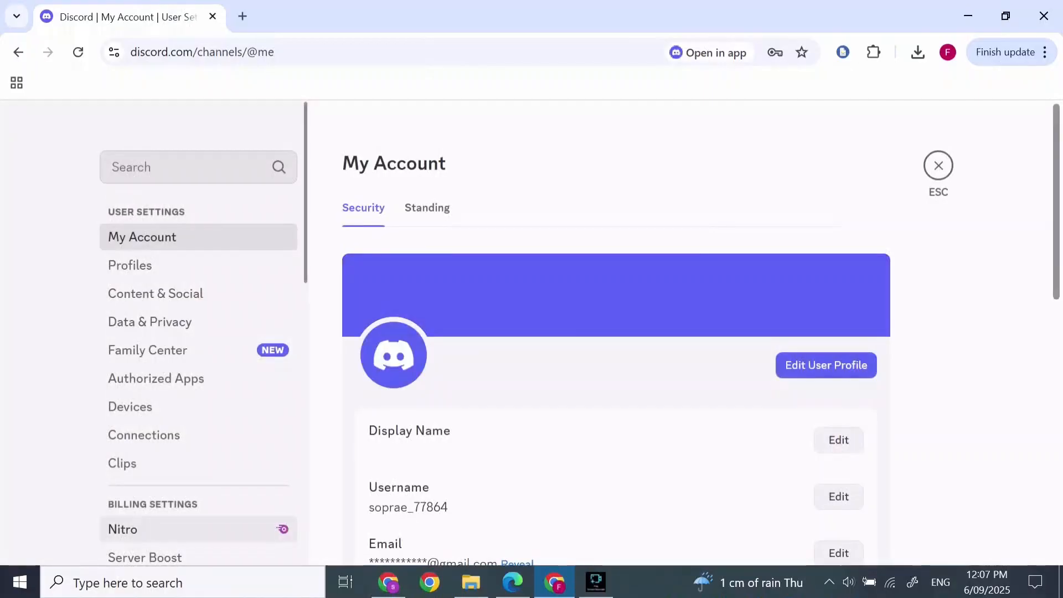
{"action": "scroll", "scroll_direction": "down", "scroll_amount": 3}
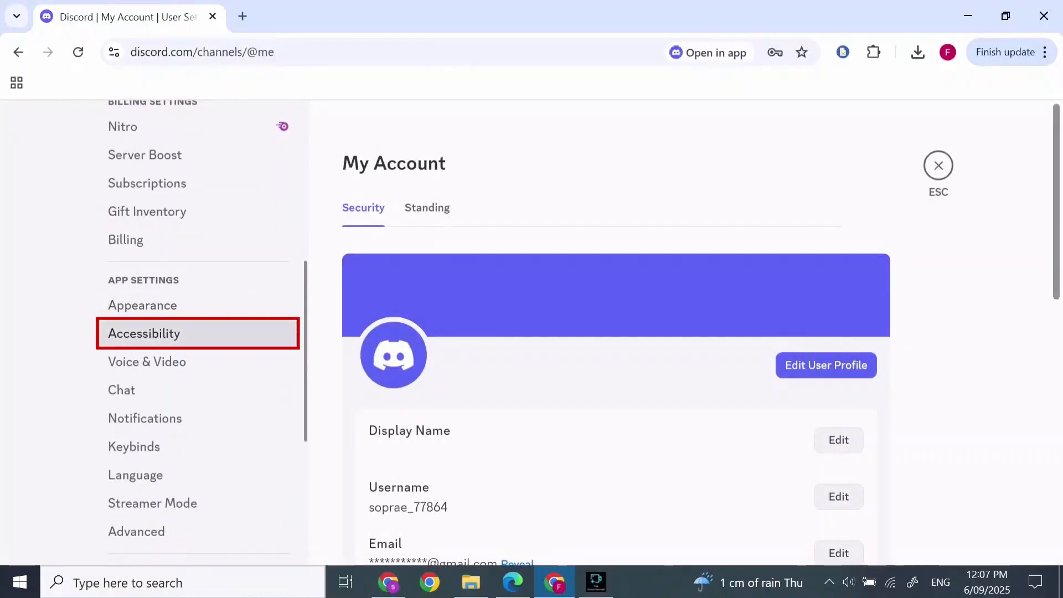
In Accessibility, choose 'Show role colors in names' and leave User Settings
{"action": "left_click", "coordinate": [144, 333]}
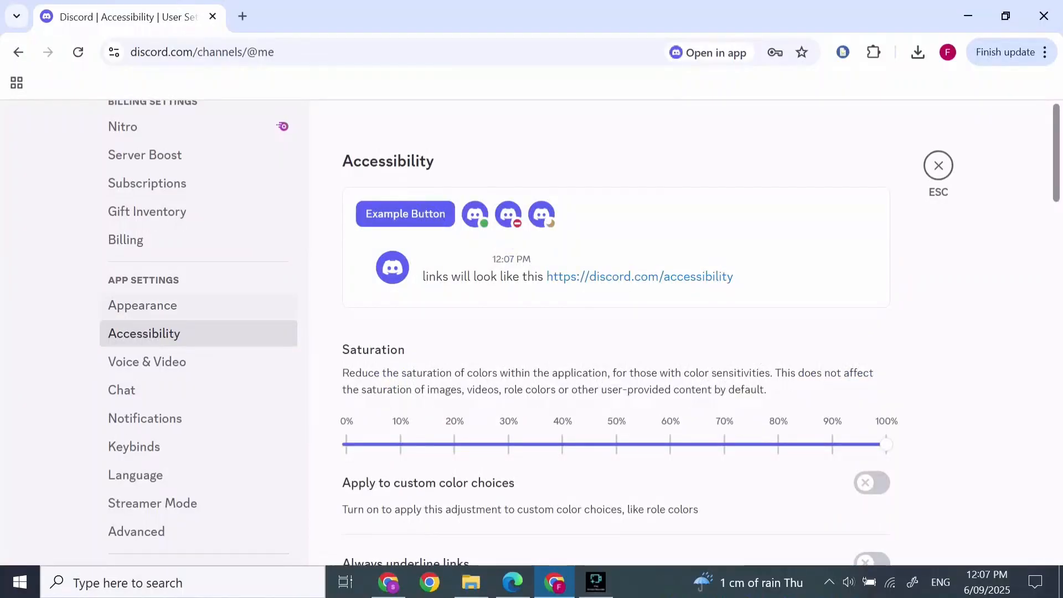
{"action": "scroll", "scroll_direction": "down", "scroll_amount": 3}
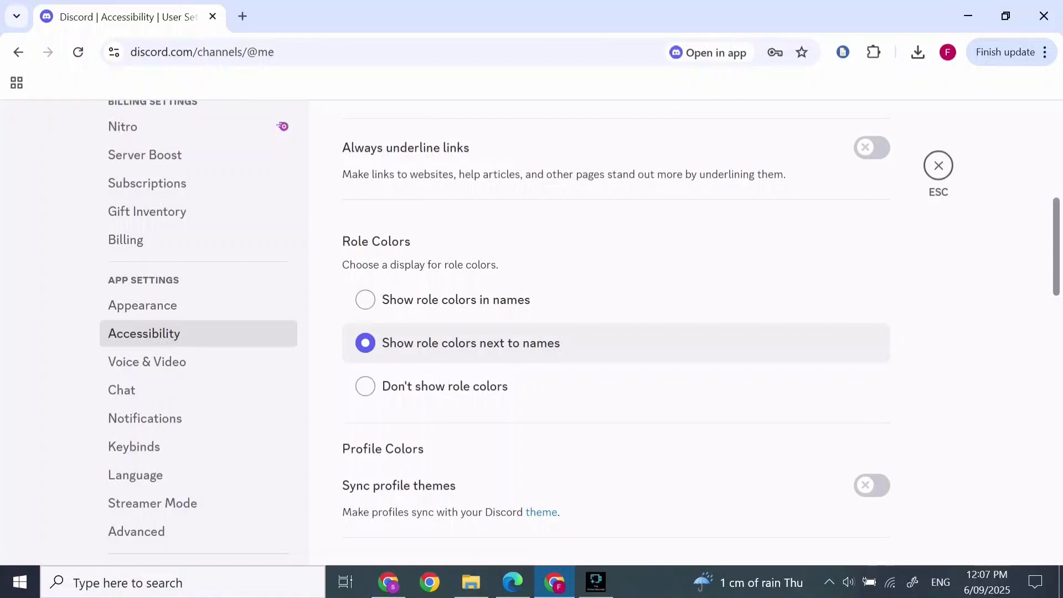
{"action": "mouse_move", "coordinate": [455, 300]}
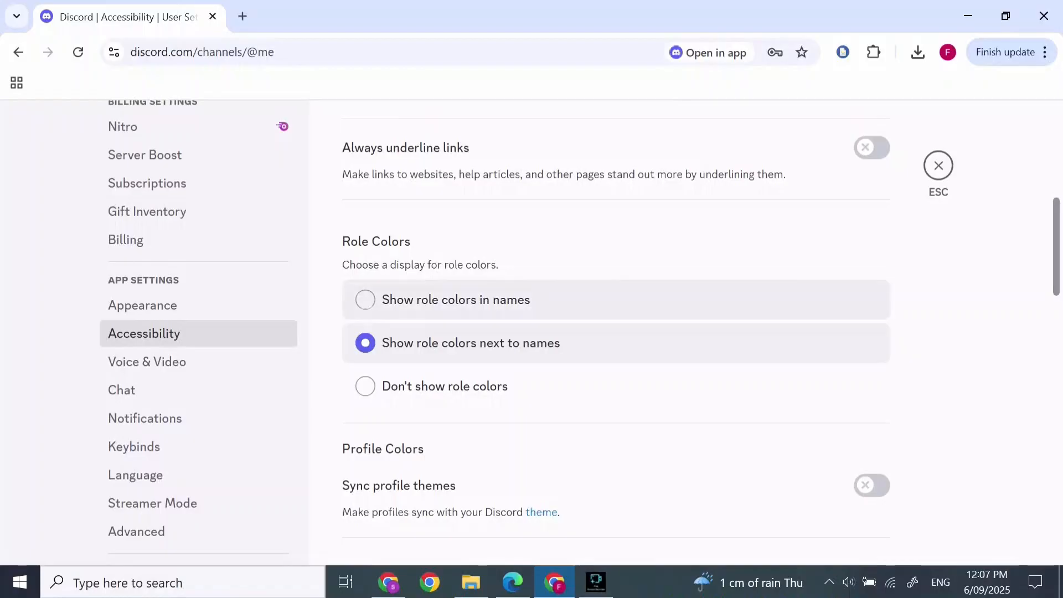
{"action": "left_click", "coordinate": [365, 300]}
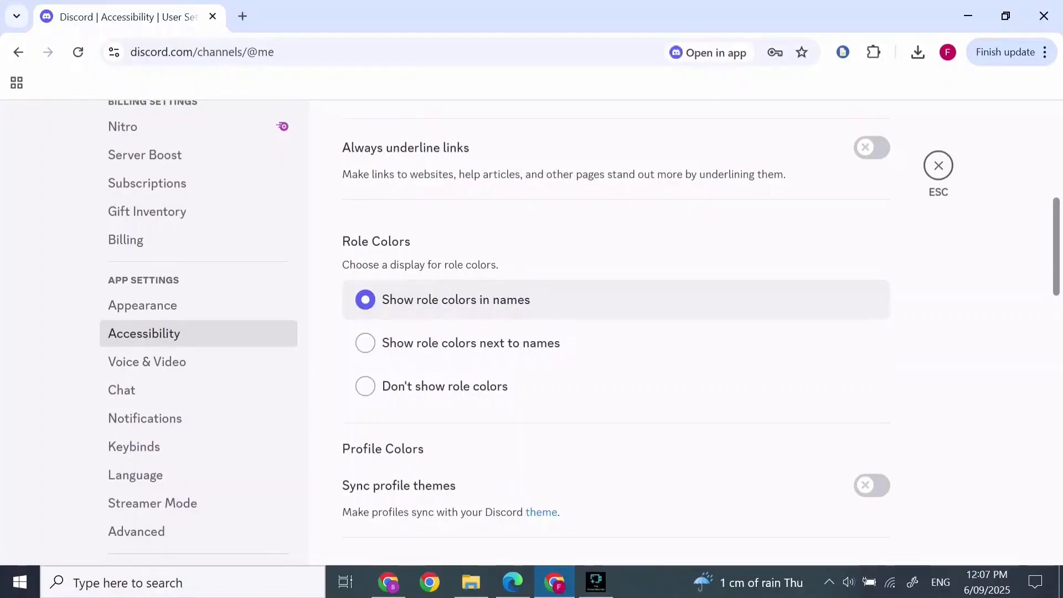
{"action": "left_click", "coordinate": [938, 165]}
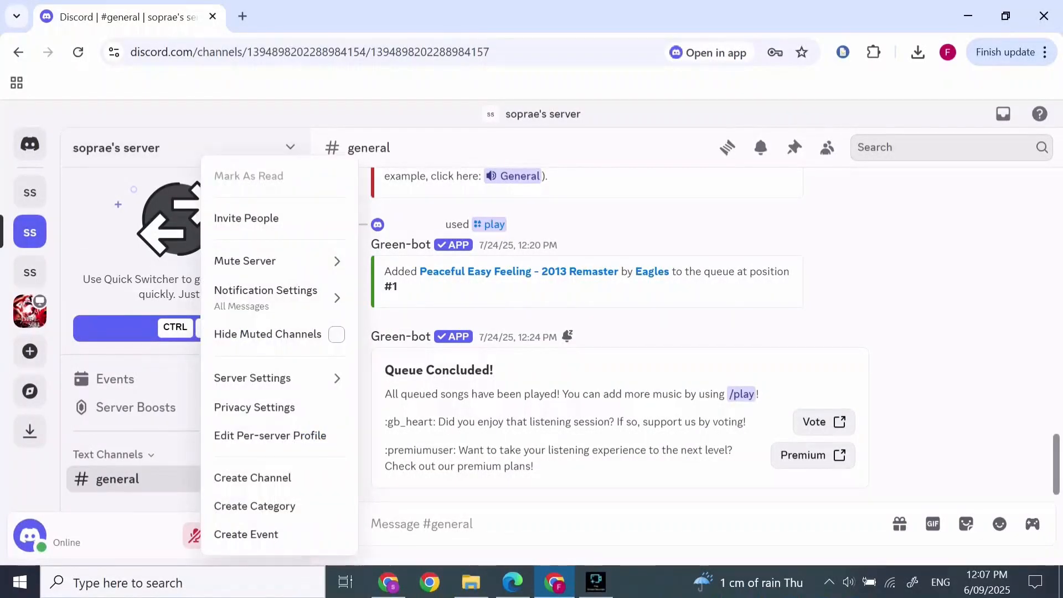
Go to the server's Roles settings listing the esmBot and Green-bot roles
{"action": "left_click", "coordinate": [253, 378]}
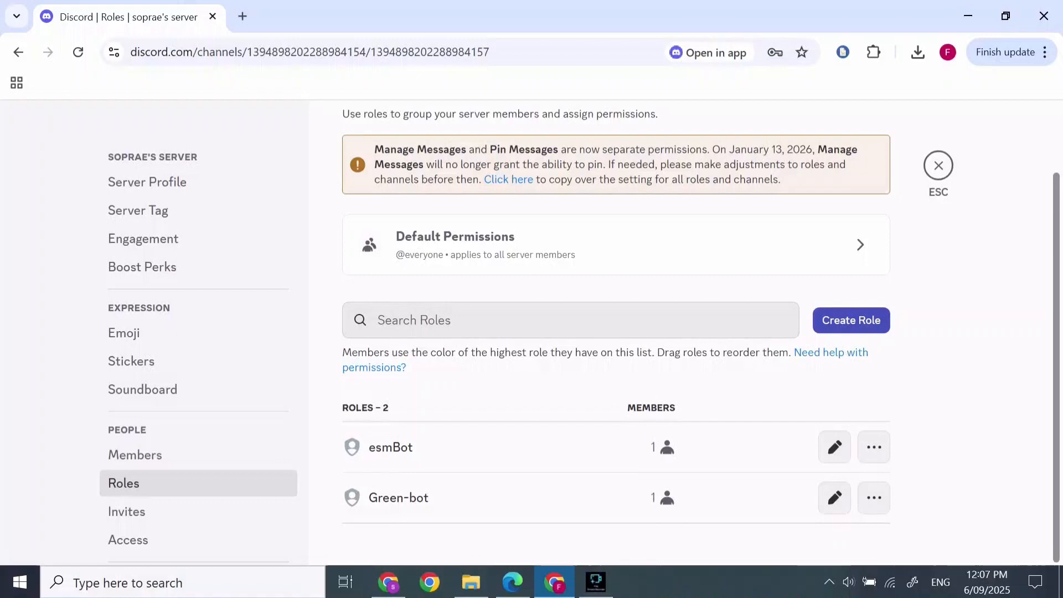
Create a role named 'new role' and give it the crimson color swatch
{"action": "left_click", "coordinate": [851, 320]}
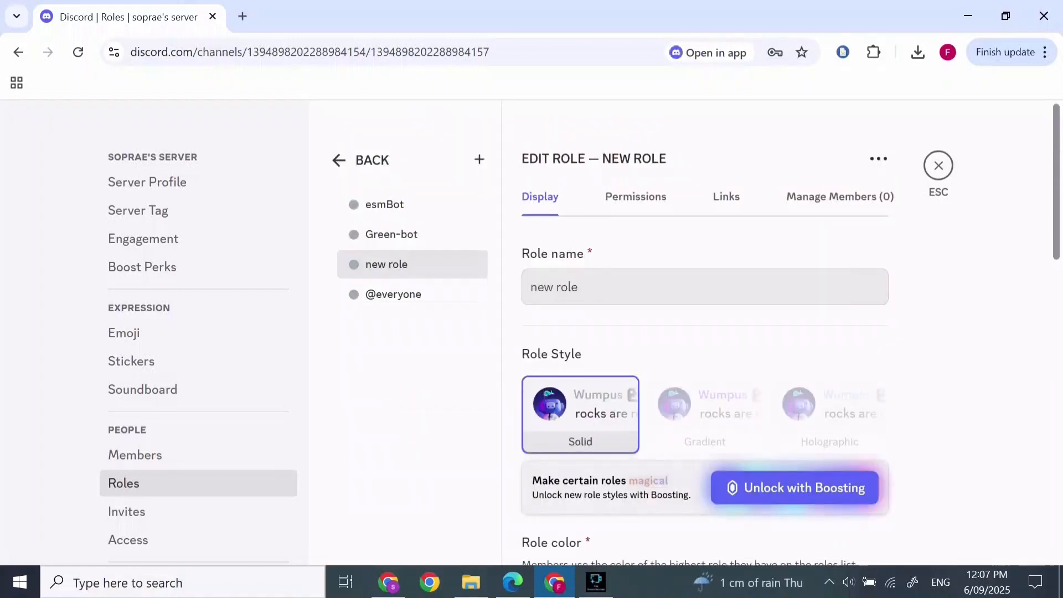
{"action": "scroll", "scroll_direction": "down", "scroll_amount": 3}
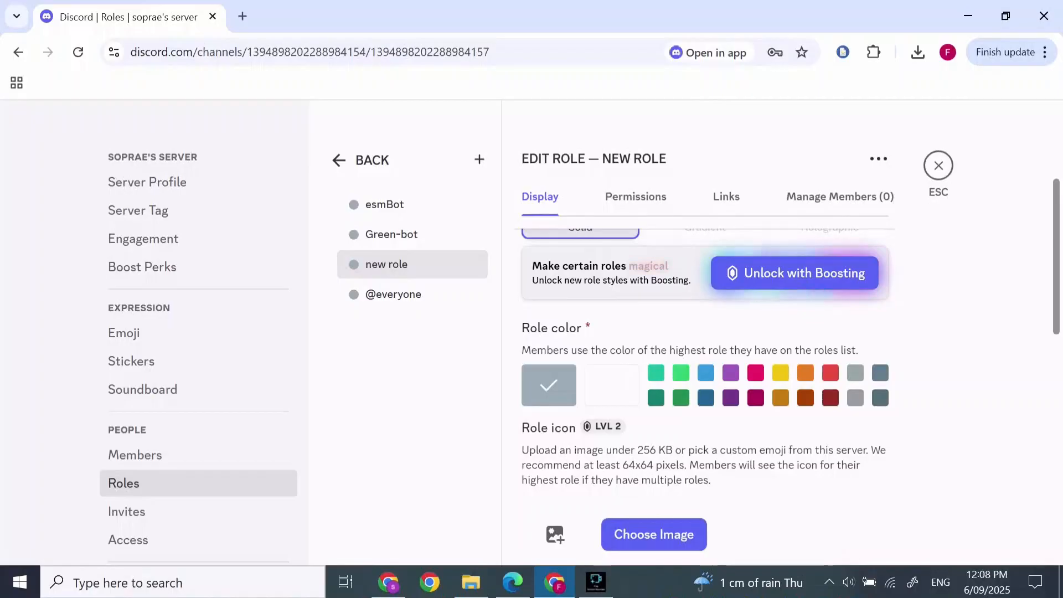
{"action": "left_click", "coordinate": [754, 398]}
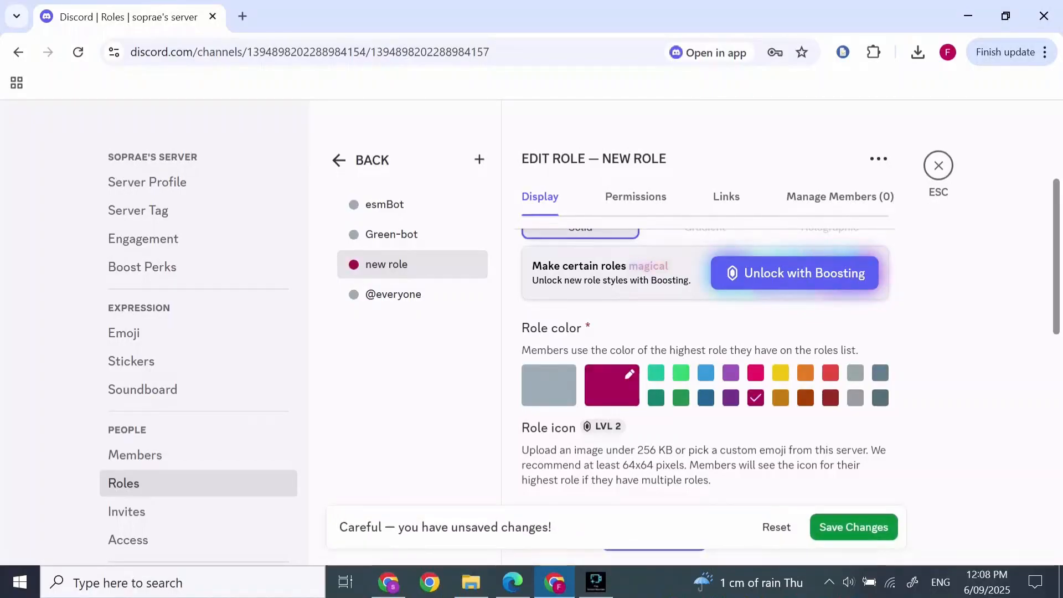
{"action": "scroll", "scroll_direction": "down", "scroll_amount": 3}
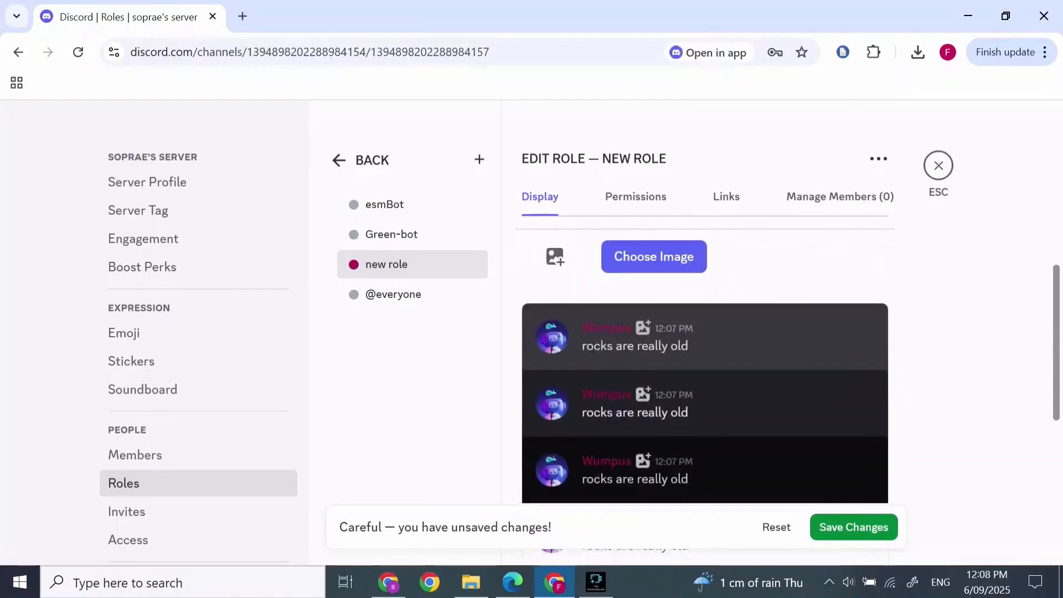
{"action": "scroll", "scroll_direction": "down", "scroll_amount": 3}
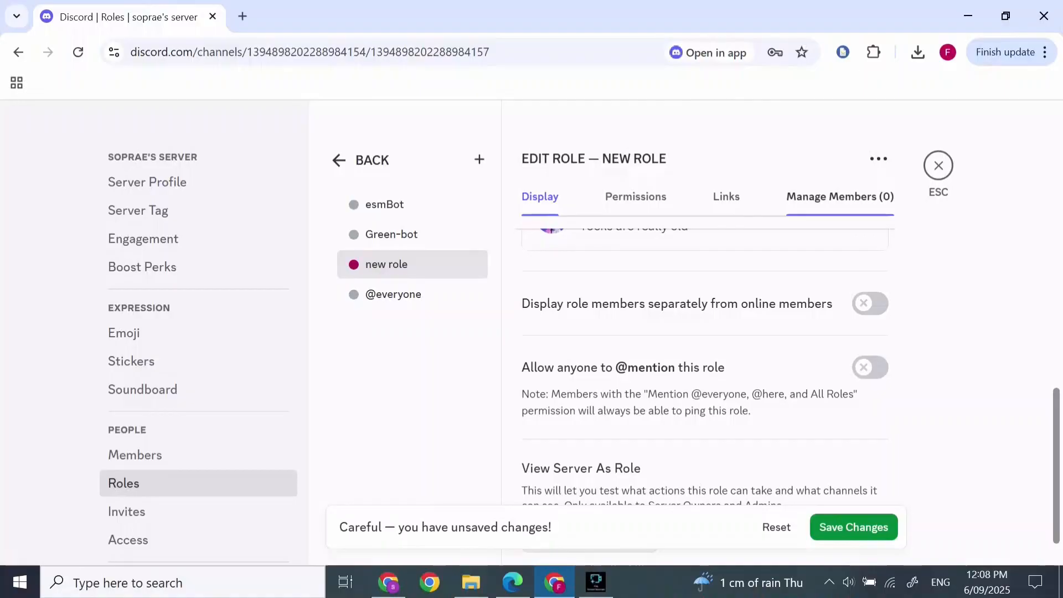
Add your own account soprae_77864 as the new role's only member via Manage Members
{"action": "left_click", "coordinate": [839, 197]}
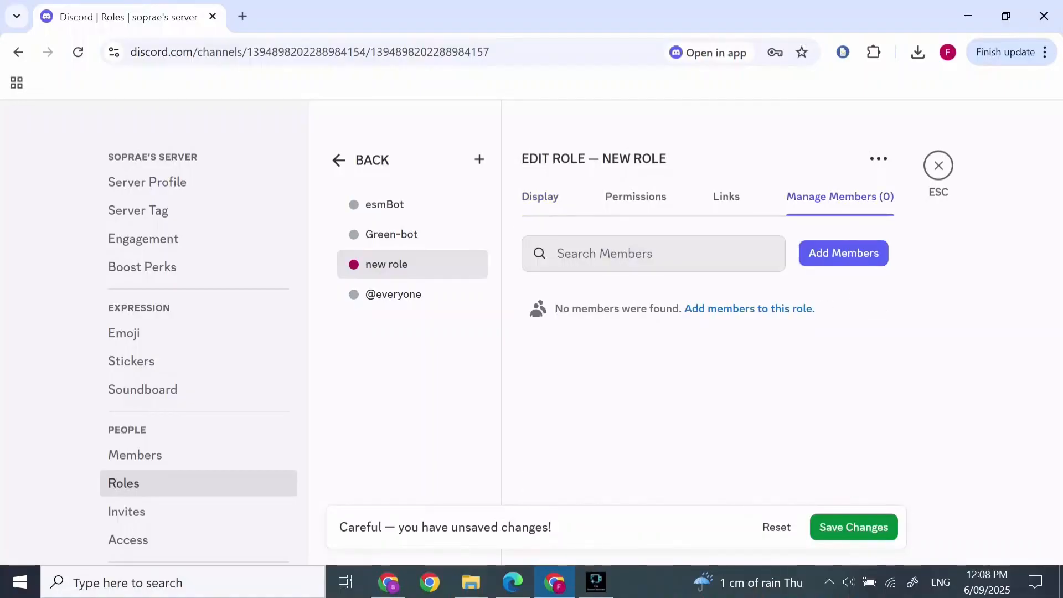
{"action": "left_click", "coordinate": [843, 253]}
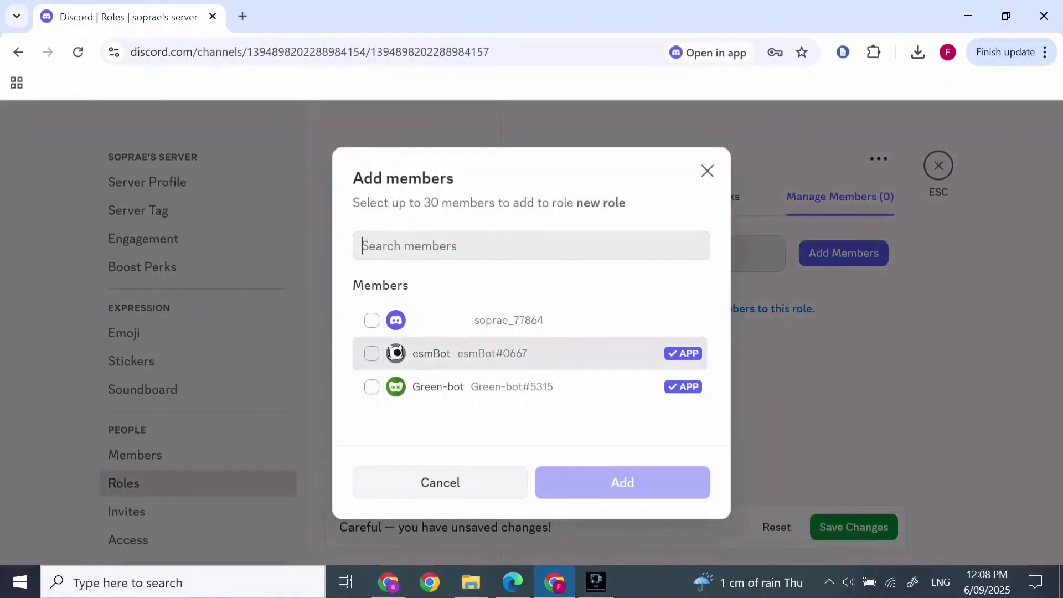
{"action": "left_click", "coordinate": [372, 320]}
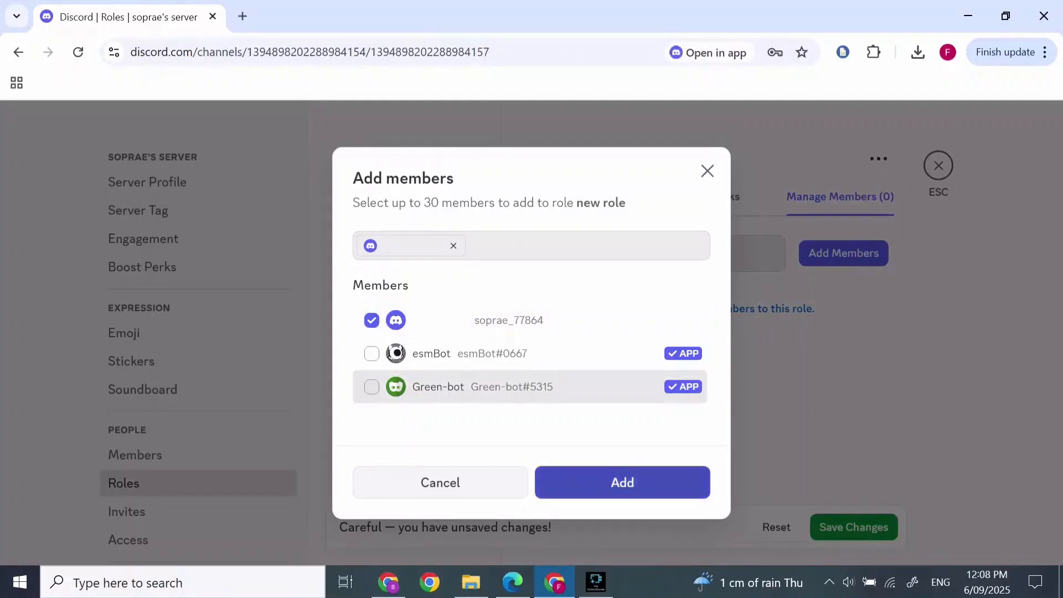
{"action": "left_click", "coordinate": [622, 481]}
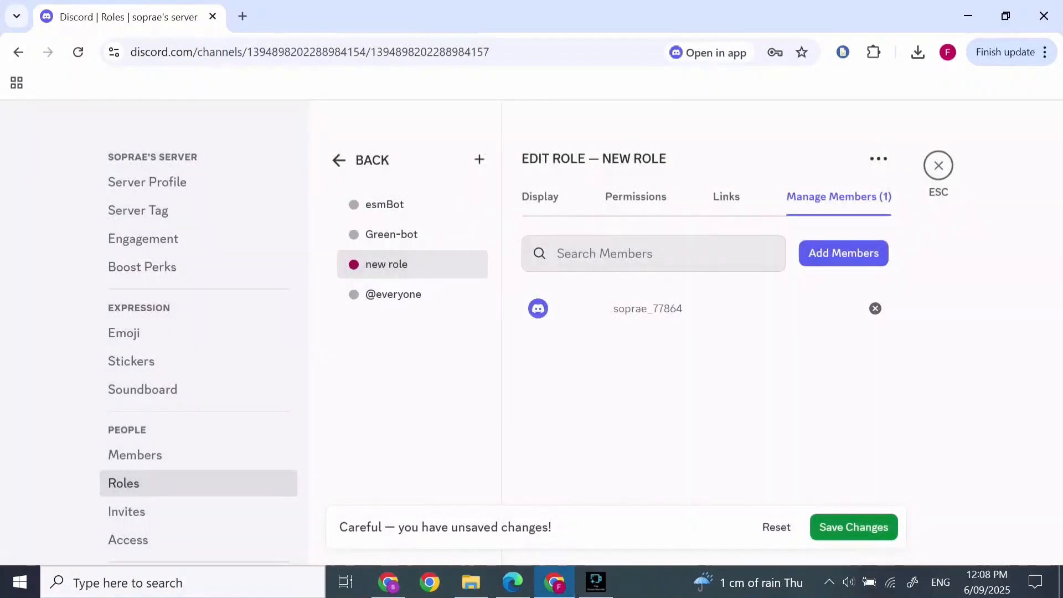
Save the role changes and return from Server Settings to the general channel
{"action": "left_click", "coordinate": [853, 528]}
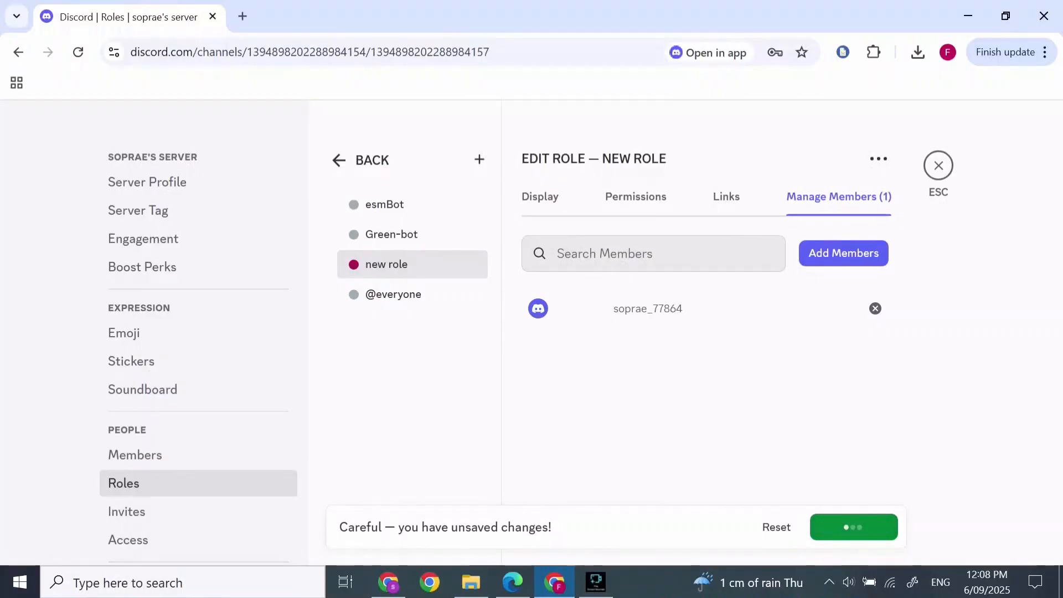
{"action": "left_click", "coordinate": [853, 527]}
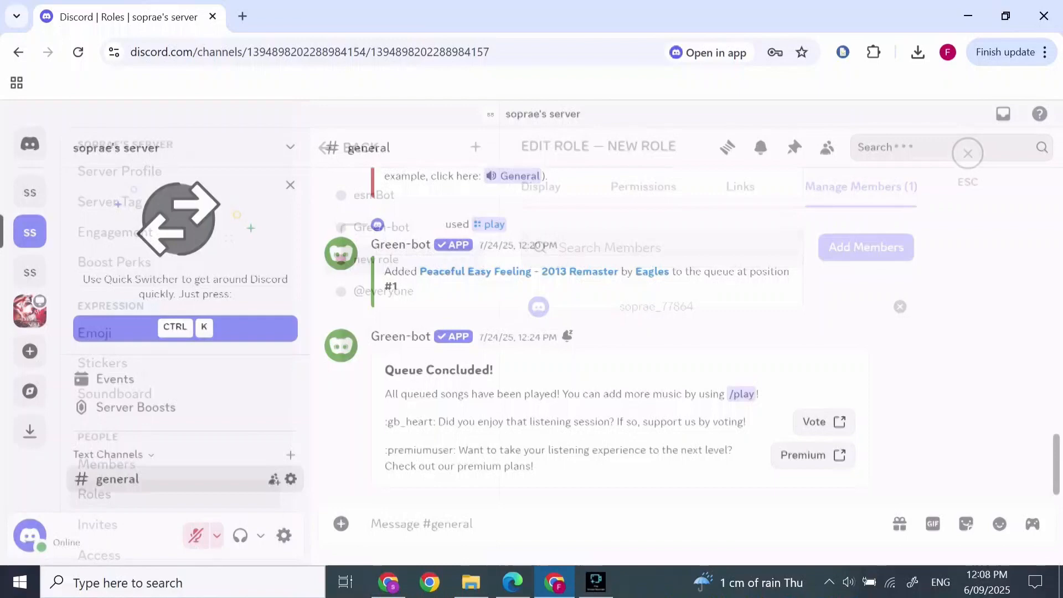
{"action": "left_click", "coordinate": [968, 152]}
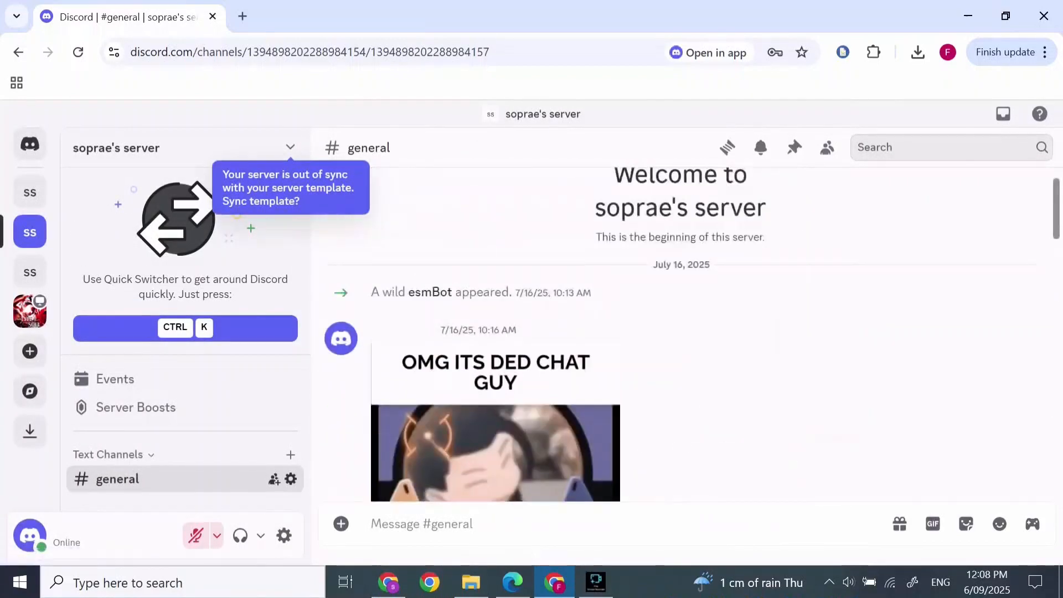